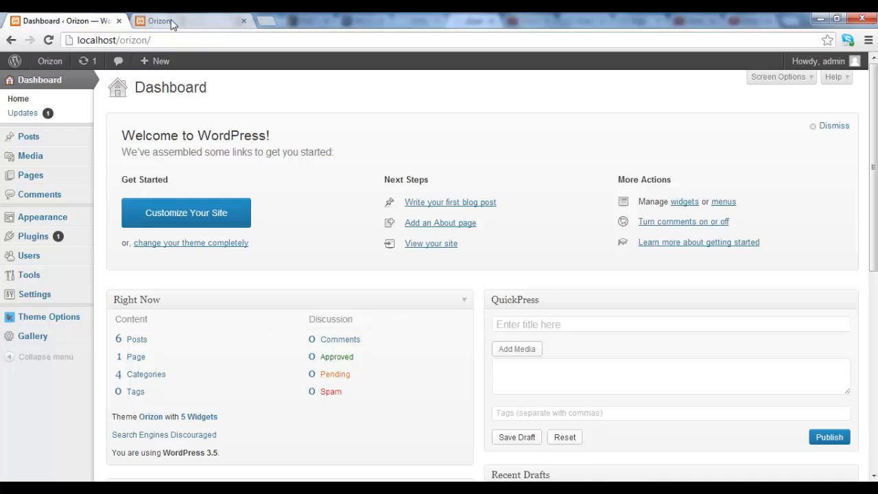
- View the live Orizon site's front end to see its current header navigation
{"action": "left_click", "coordinate": [185, 21]}
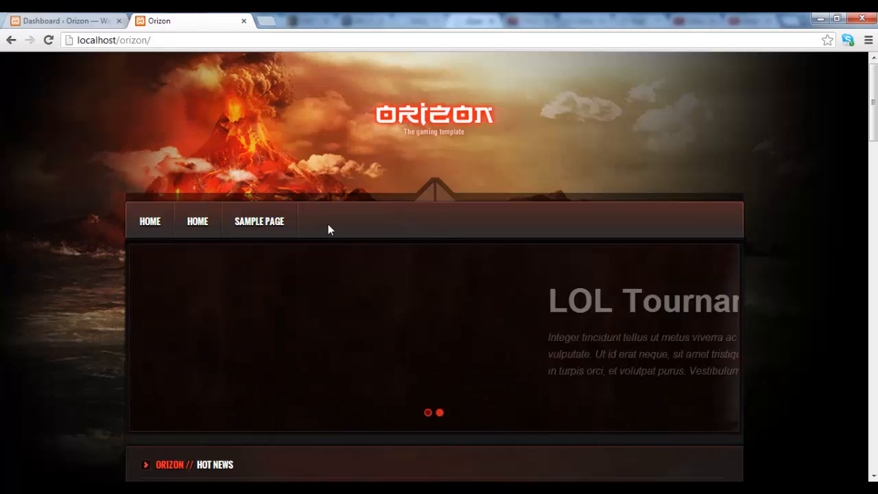
- In Appearance > Menus, enter 'Main' as the name for a new menu
{"action": "left_click", "coordinate": [61, 21]}
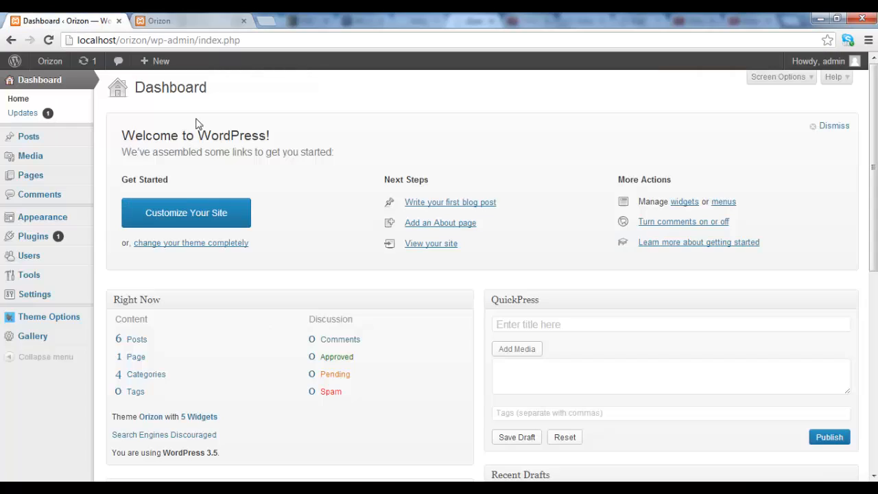
{"action": "mouse_move", "coordinate": [42, 216]}
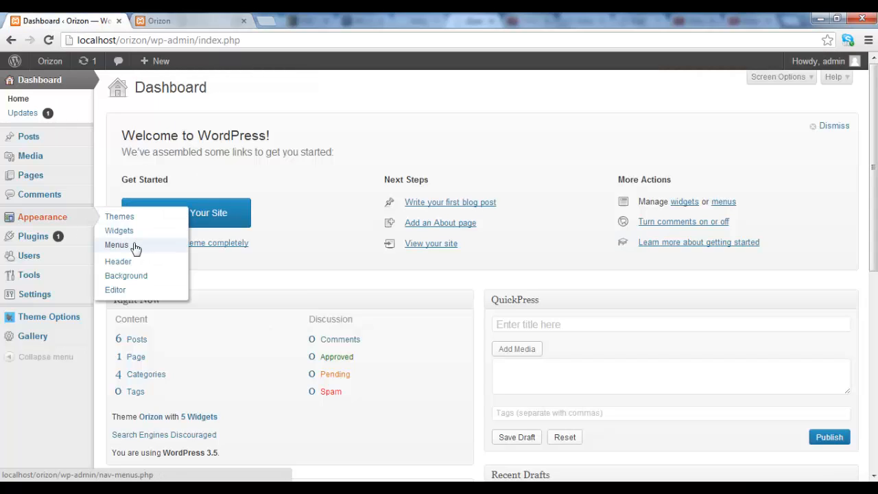
{"action": "left_click", "coordinate": [117, 244]}
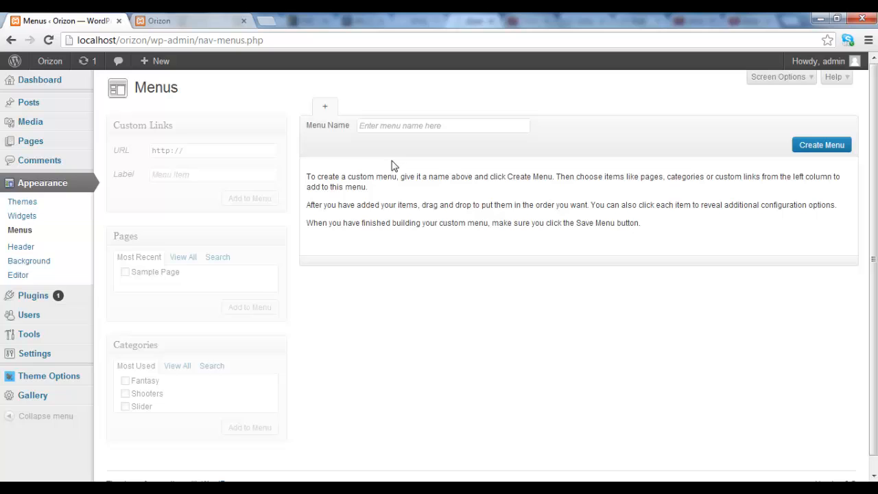
{"action": "mouse_move", "coordinate": [418, 141]}
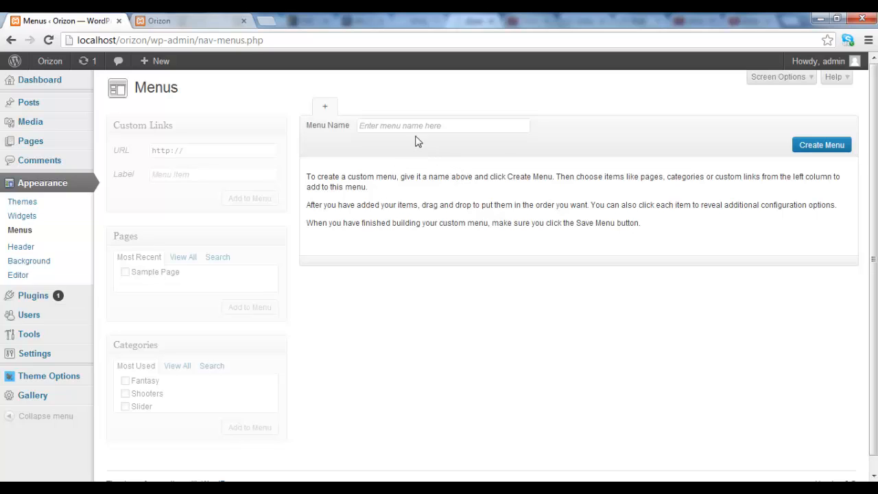
{"action": "left_click", "coordinate": [442, 126]}
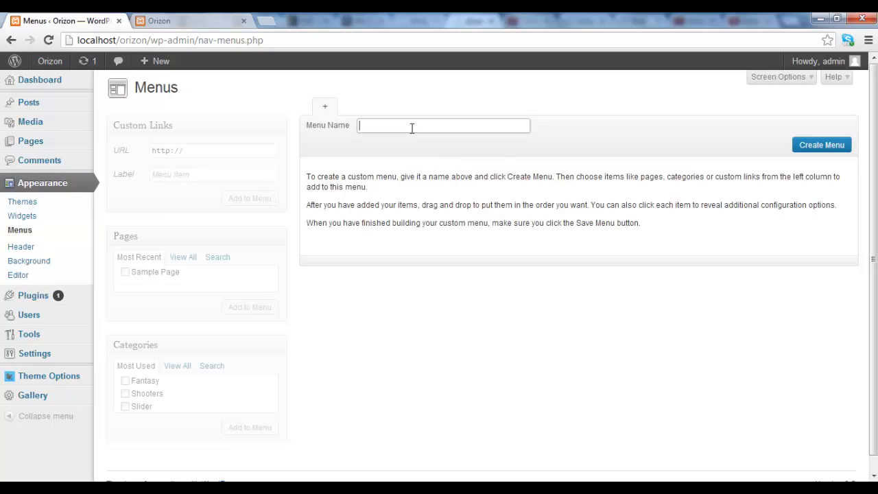
{"action": "mouse_move", "coordinate": [437, 169]}
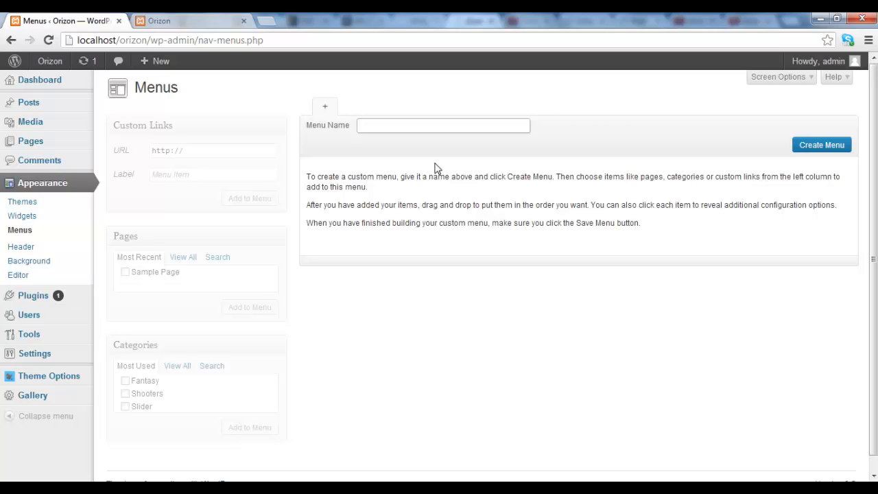
{"action": "type", "text": "Main"}
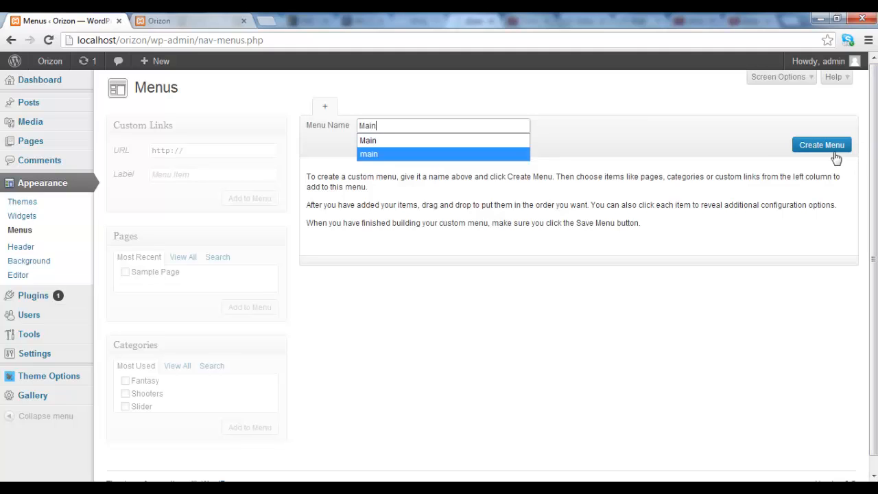
- Create the empty 'Main' menu and confirm the live site's header is unchanged
{"action": "left_click", "coordinate": [820, 145]}
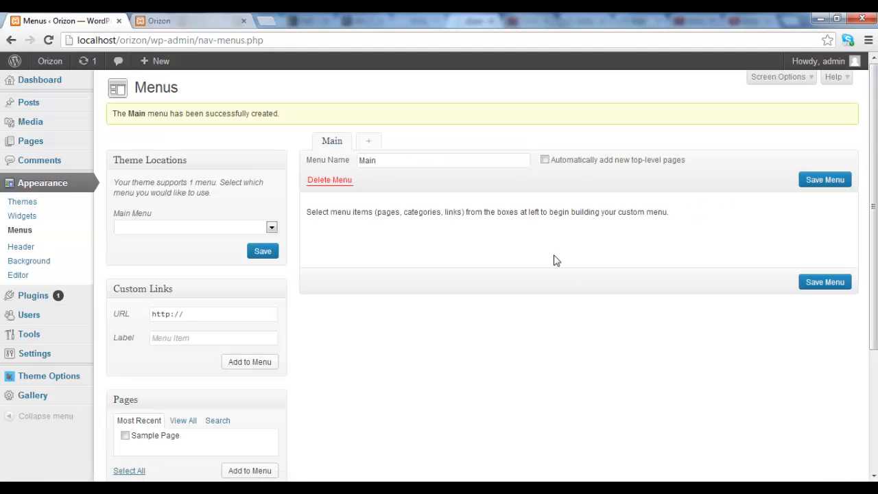
{"action": "mouse_move", "coordinate": [314, 197]}
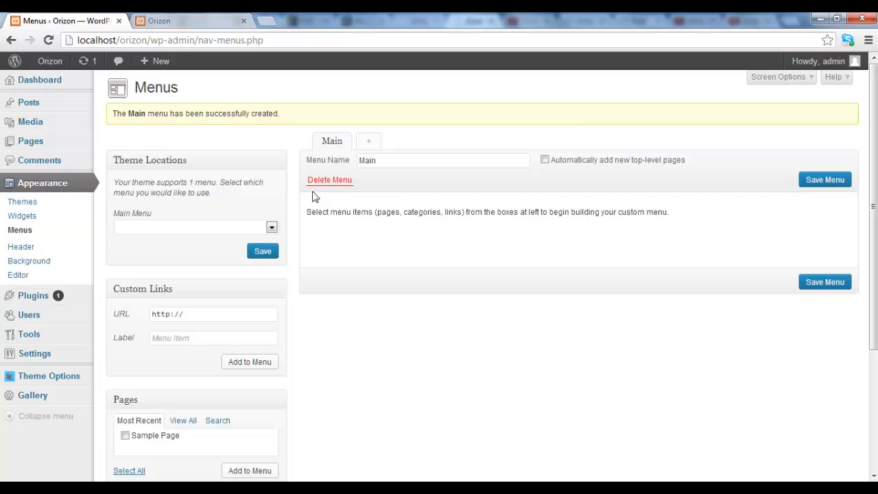
{"action": "mouse_move", "coordinate": [652, 341]}
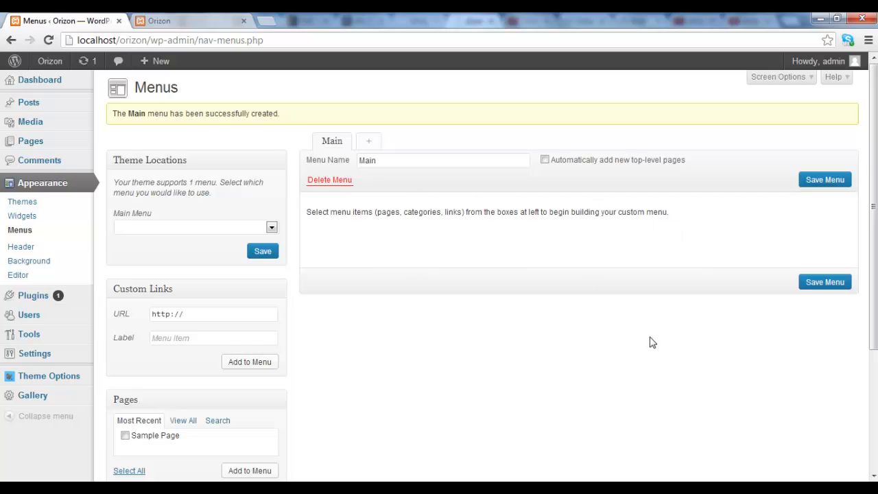
{"action": "mouse_move", "coordinate": [656, 342]}
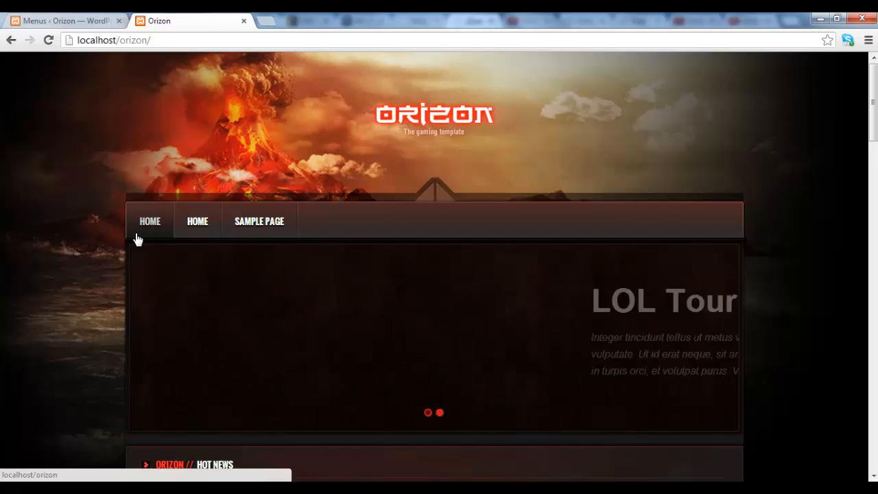
{"action": "left_click", "coordinate": [65, 20]}
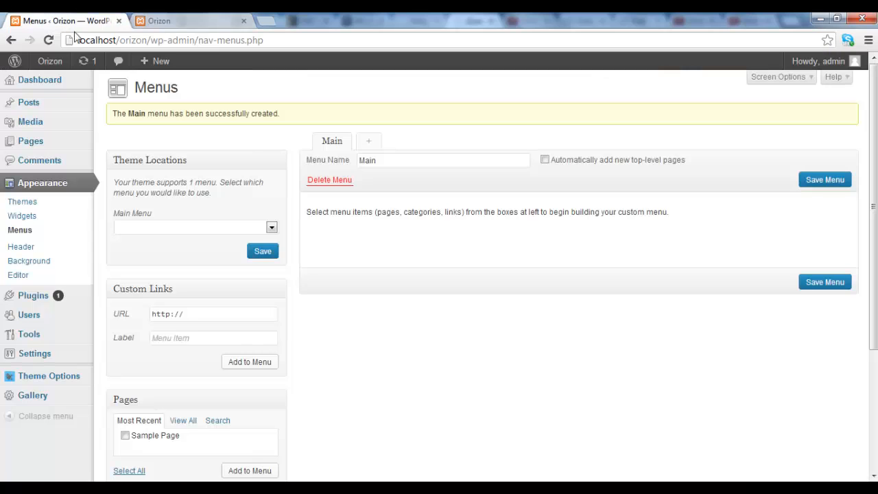
- Tick the Fantasy and Shooters categories in the Categories box for the menu
{"action": "scroll", "scroll_direction": "down", "scroll_amount": 3}
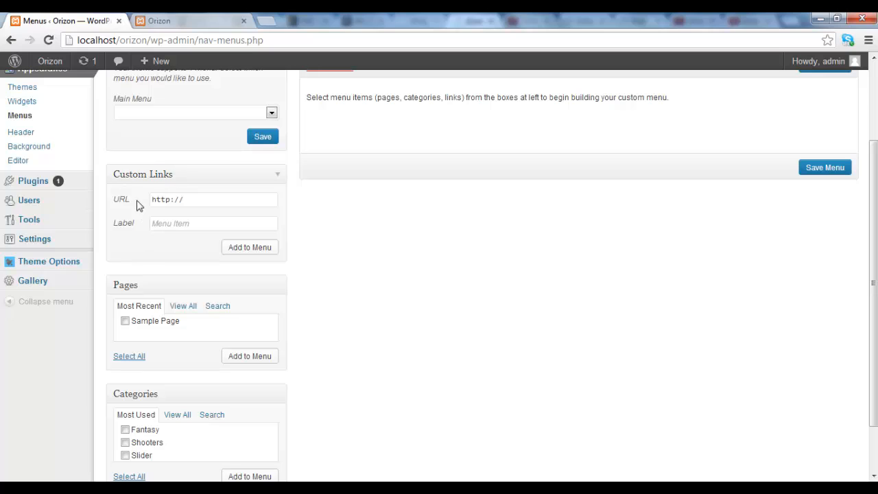
{"action": "scroll", "scroll_direction": "down", "scroll_amount": 3}
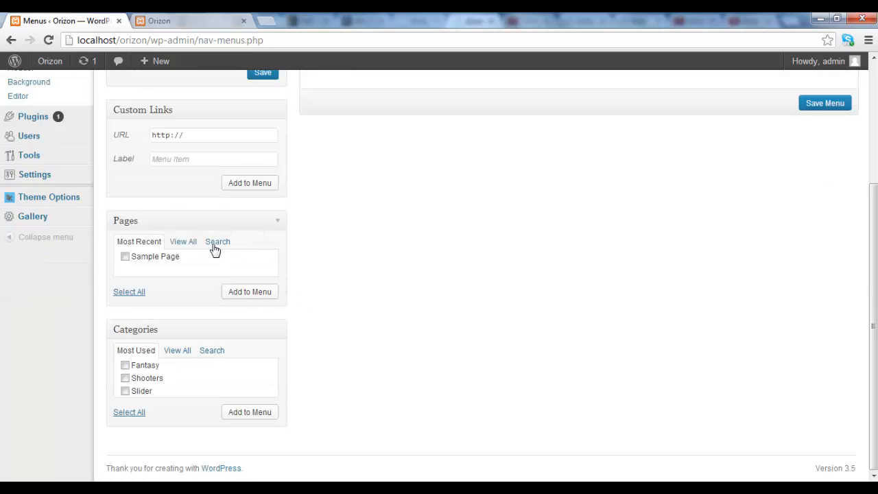
{"action": "mouse_move", "coordinate": [194, 259]}
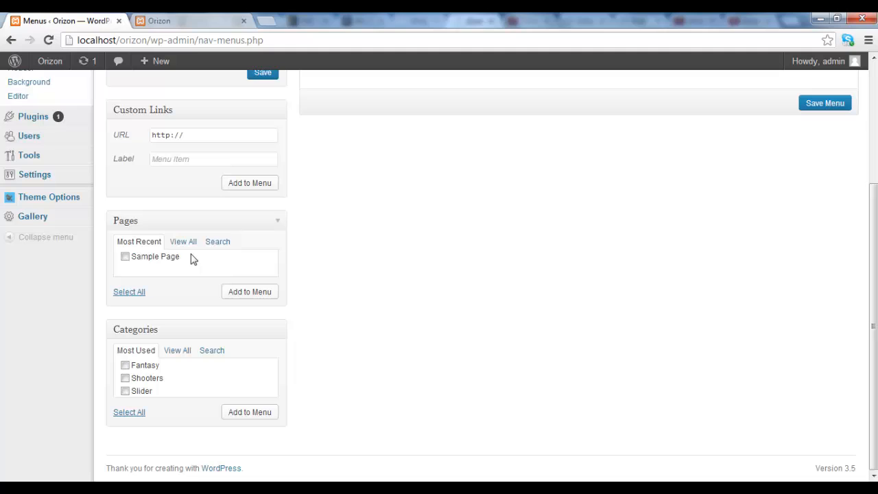
{"action": "mouse_move", "coordinate": [189, 256]}
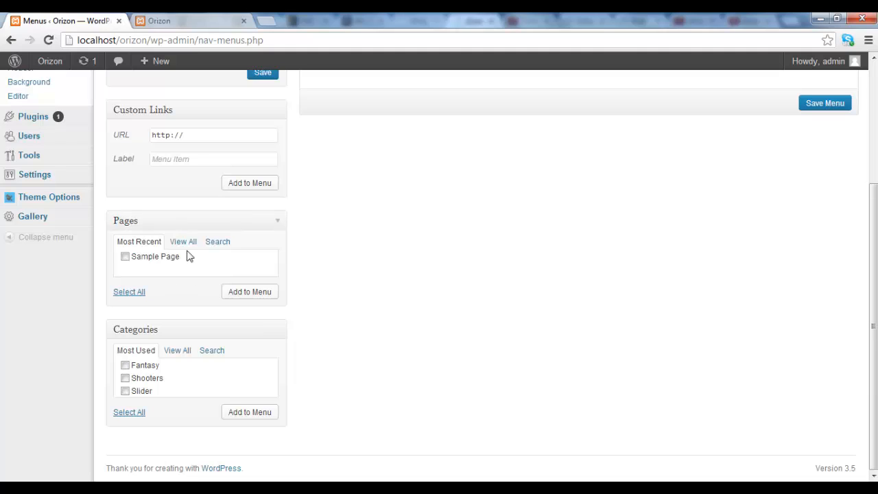
{"action": "mouse_move", "coordinate": [213, 371]}
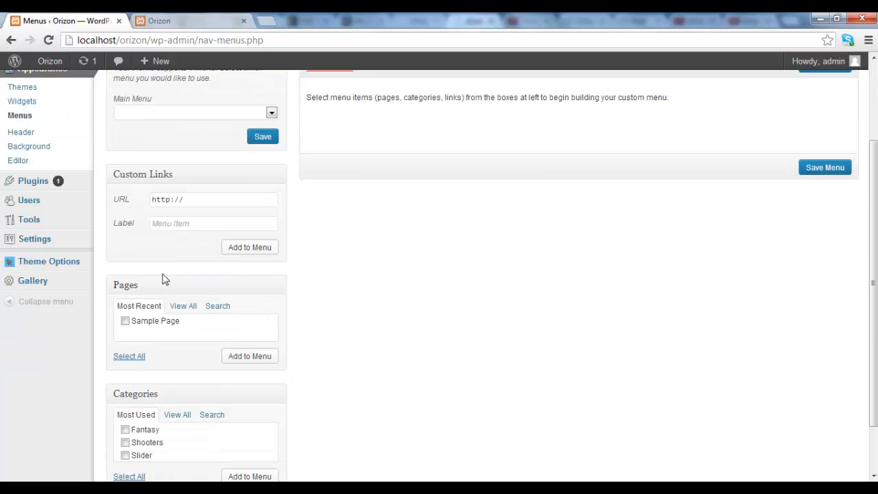
{"action": "scroll", "scroll_direction": "down", "scroll_amount": 3}
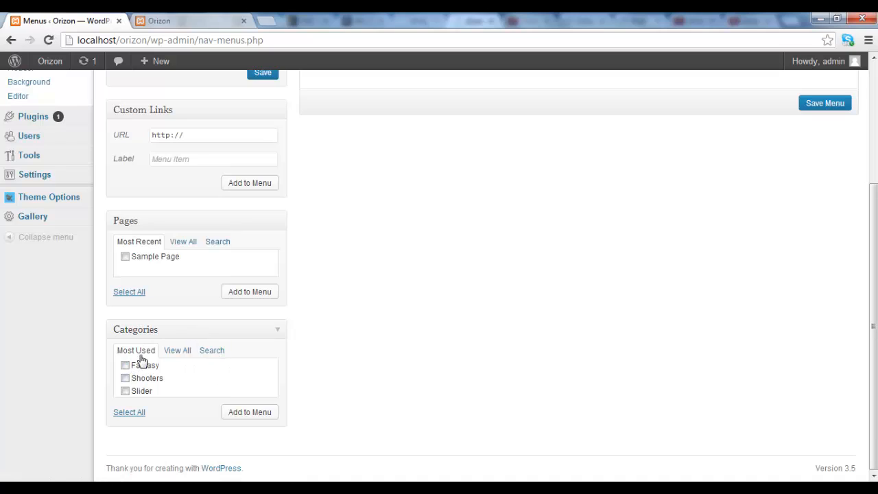
{"action": "left_click", "coordinate": [125, 365]}
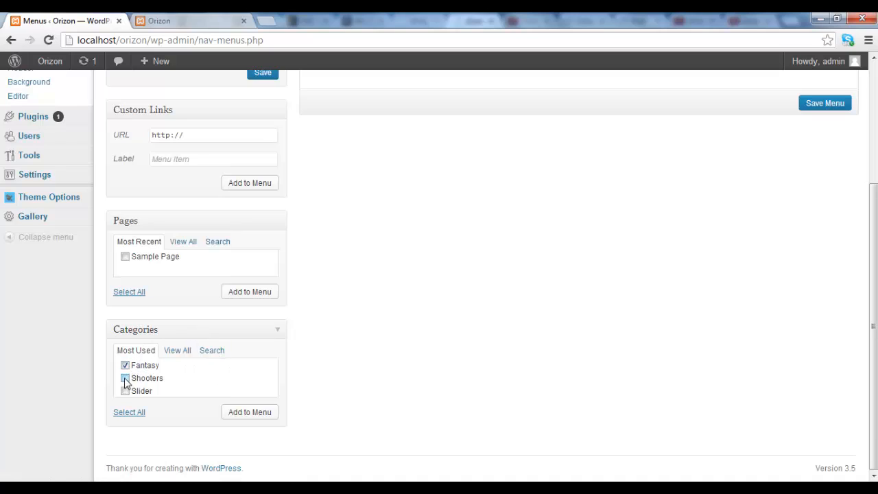
{"action": "left_click", "coordinate": [125, 379]}
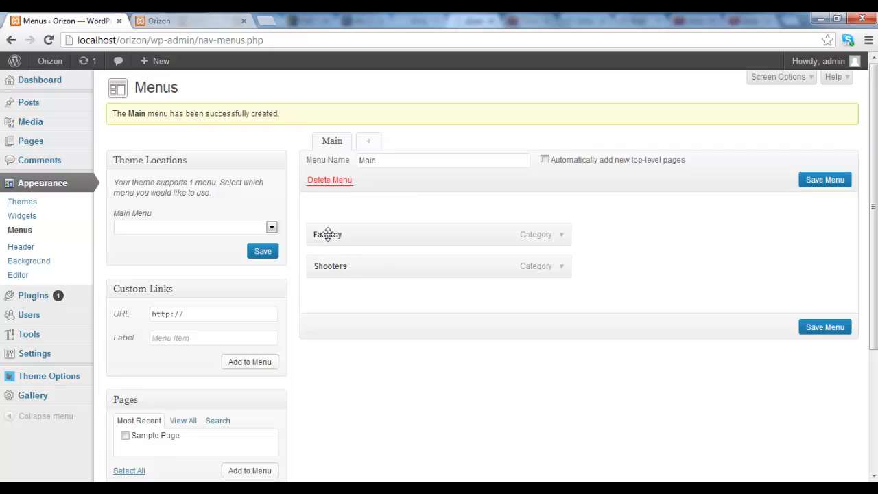
{"action": "mouse_move", "coordinate": [409, 267]}
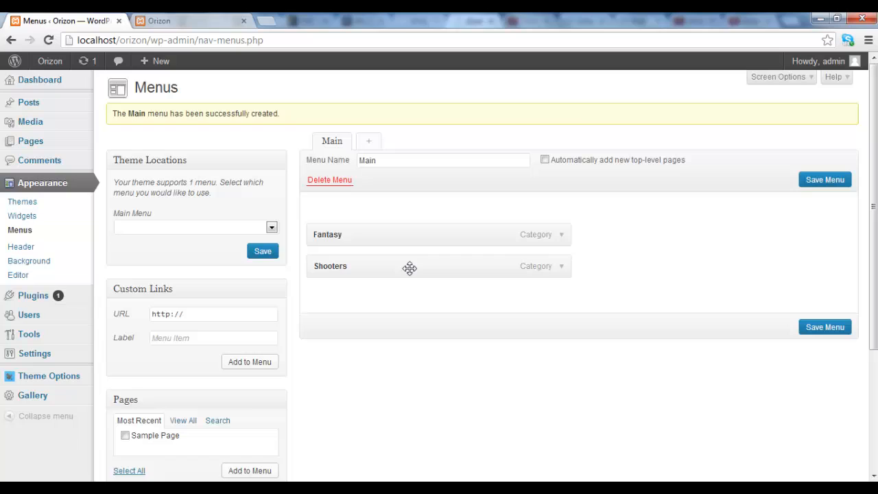
{"action": "mouse_move", "coordinate": [266, 211]}
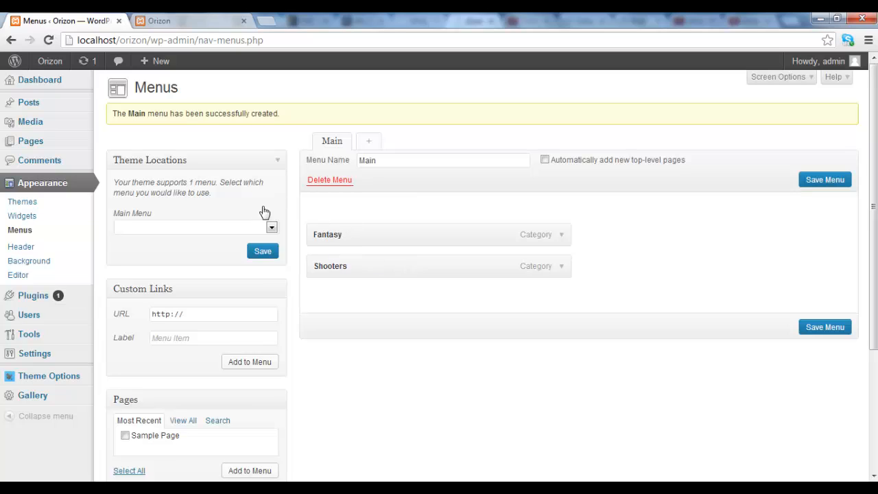
{"action": "mouse_move", "coordinate": [319, 253]}
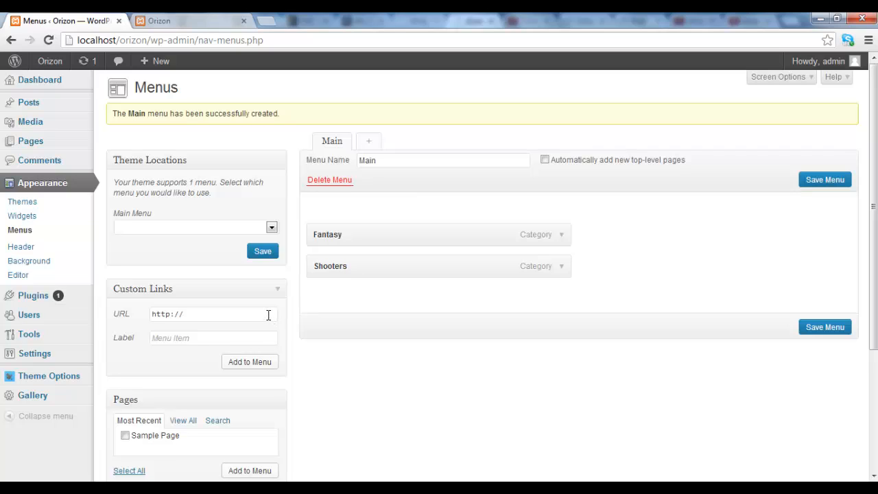
{"action": "mouse_move", "coordinate": [254, 333]}
{"action": "type", "text": "#"}
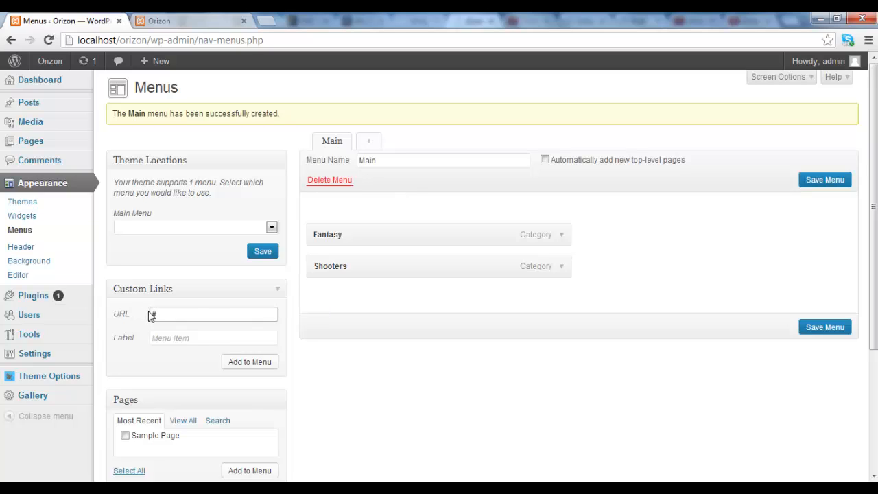
- Add a custom link 'Categories' pointing to # and move it above Fantasy and Shooters
{"action": "left_click", "coordinate": [213, 314]}
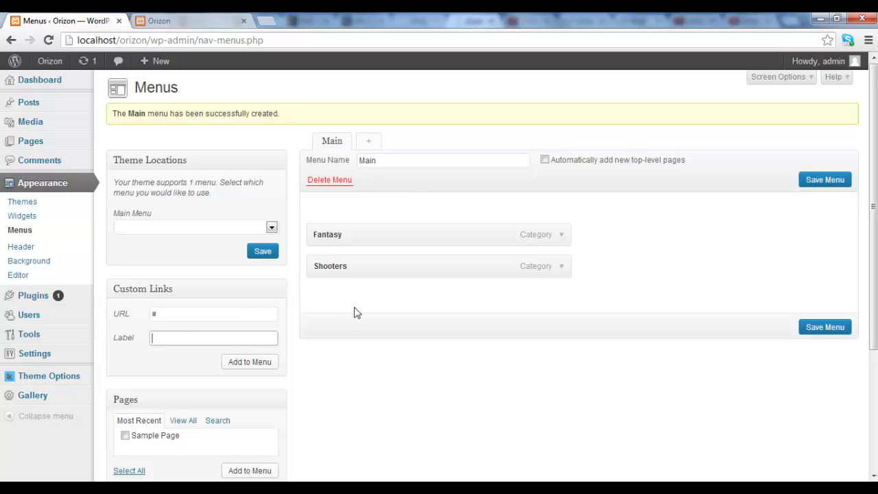
{"action": "type", "text": "C"}
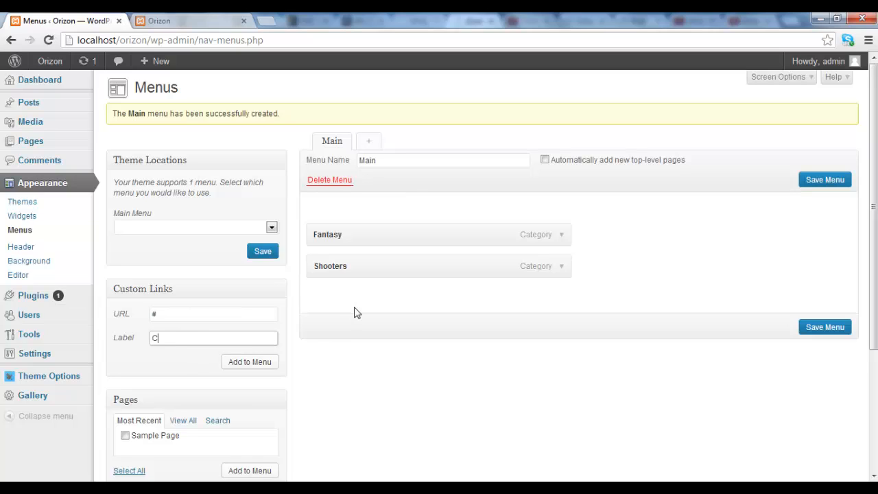
{"action": "type", "text": "ategor"}
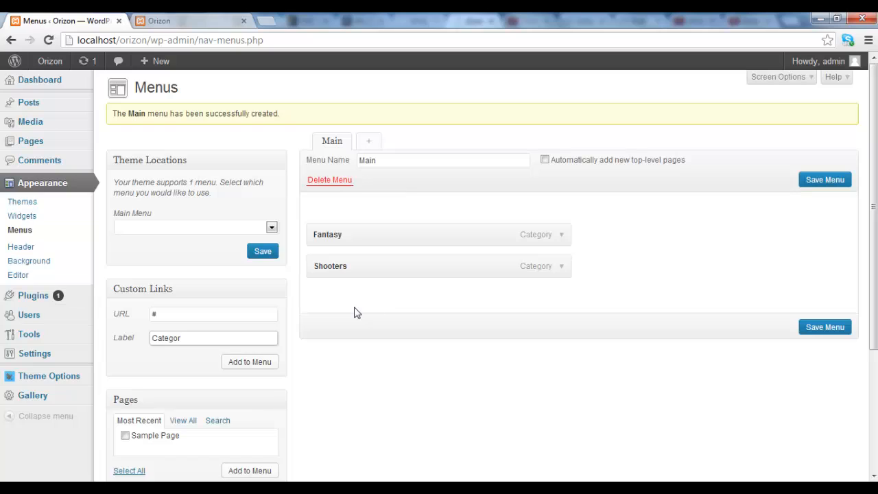
{"action": "type", "text": "ies"}
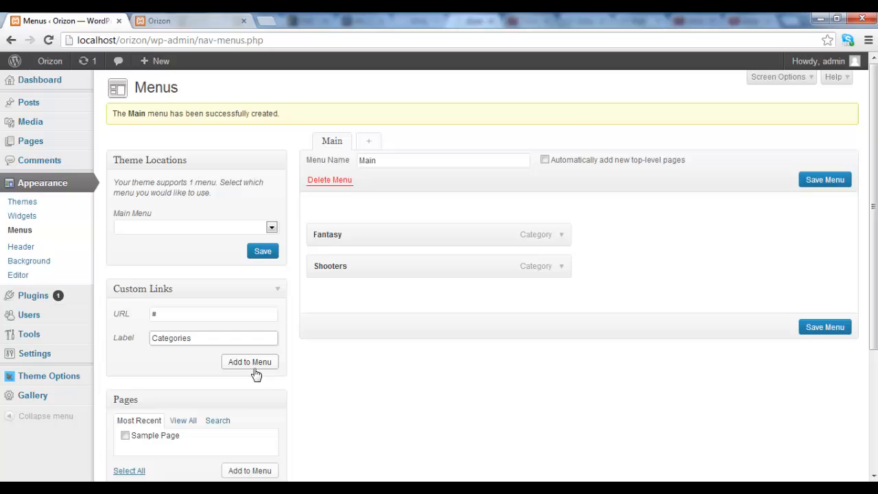
{"action": "left_click", "coordinate": [250, 362]}
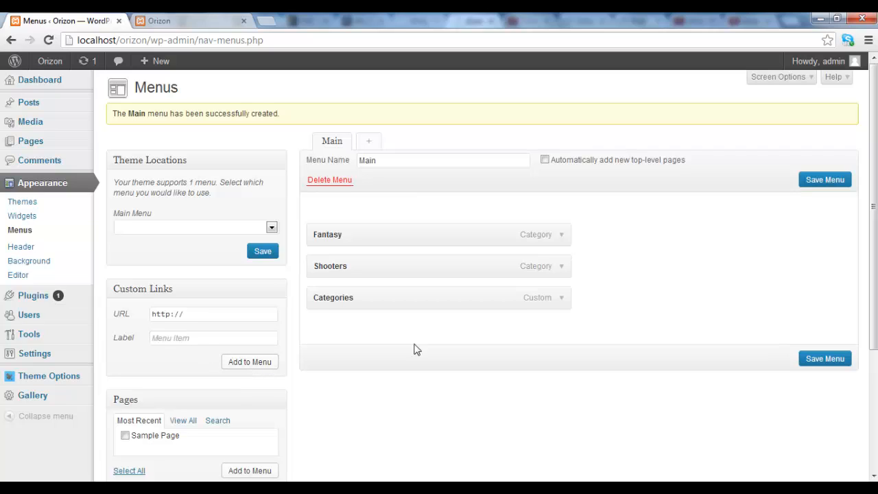
{"action": "mouse_move", "coordinate": [346, 303]}
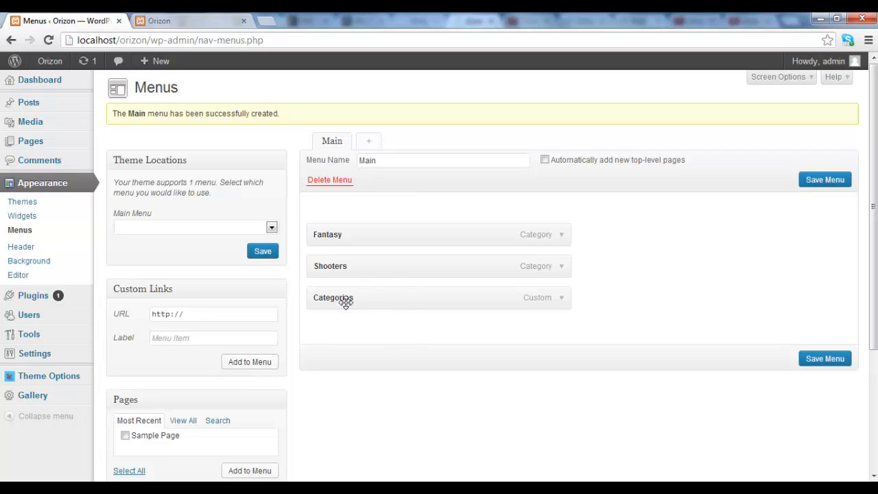
{"action": "left_click_drag", "start_coordinate": [346, 303], "coordinate": [336, 216]}
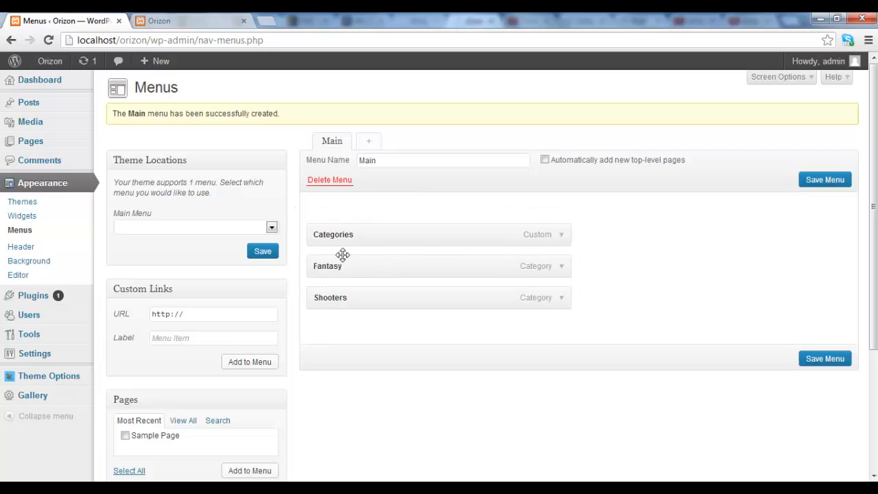
{"action": "mouse_move", "coordinate": [304, 233]}
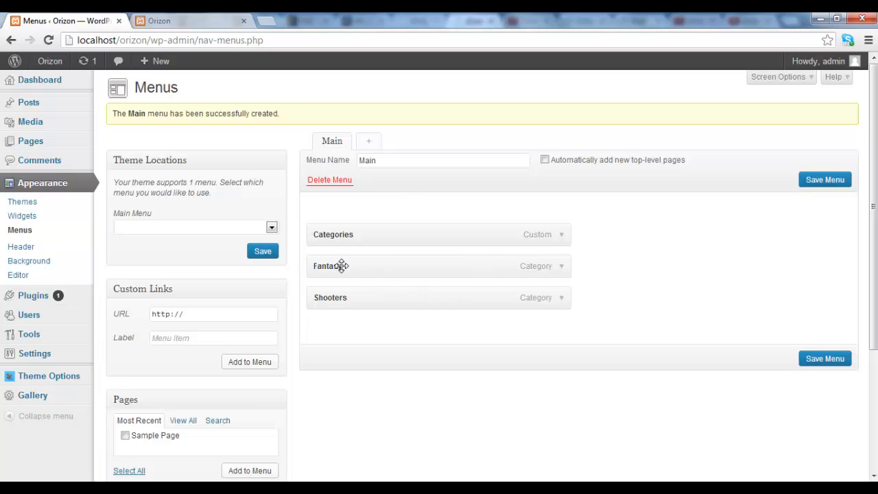
- Indent Fantasy and Shooters so they become sub-items of Categories
{"action": "left_click_drag", "start_coordinate": [341, 266], "coordinate": [376, 266]}
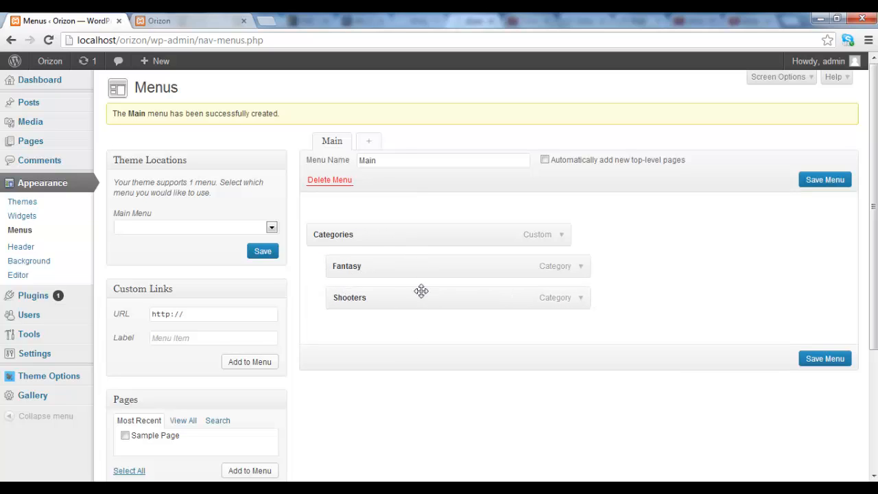
{"action": "mouse_move", "coordinate": [436, 245]}
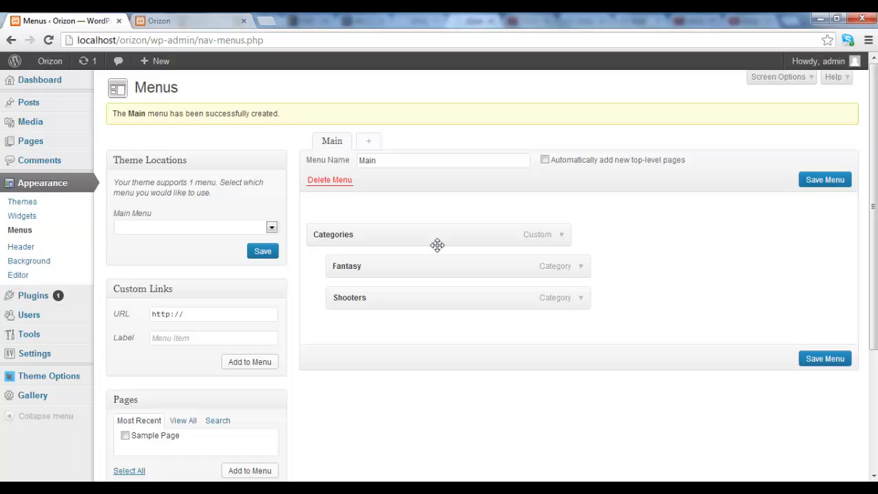
{"action": "mouse_move", "coordinate": [408, 267]}
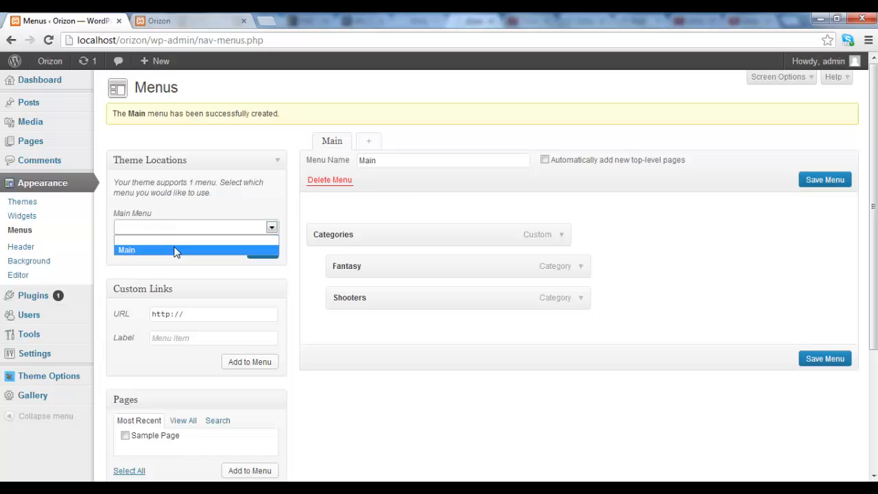
- Set Main as the theme's Main Menu location and save the assignment
{"action": "left_click", "coordinate": [126, 249]}
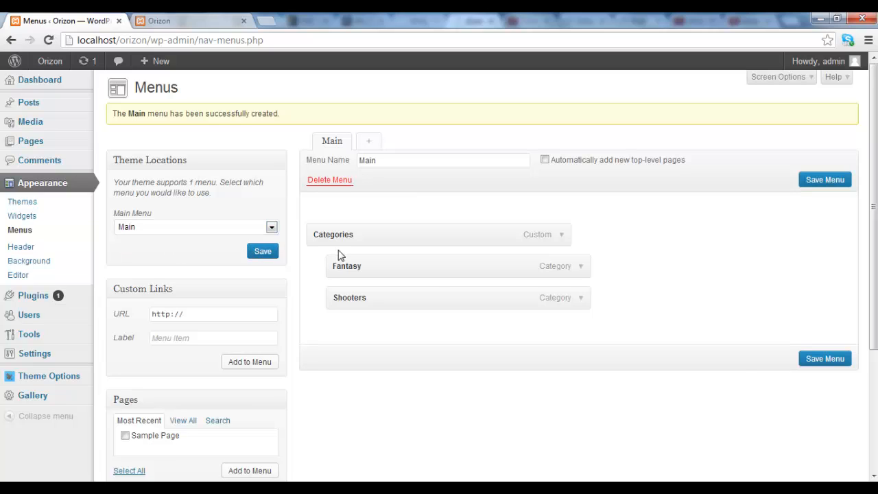
{"action": "left_click", "coordinate": [824, 358]}
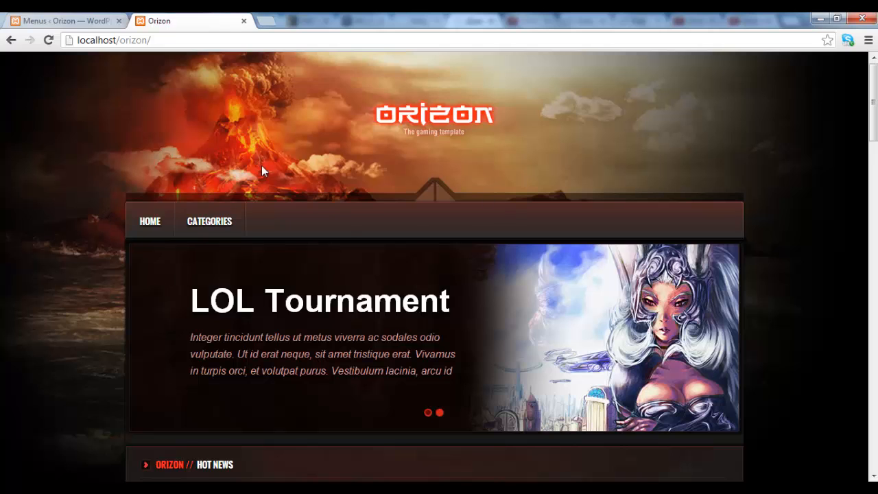
- On the Orizon site, expand Categories to see Fantasy and Shooters, then view the Fantasy page
{"action": "left_click", "coordinate": [209, 220]}
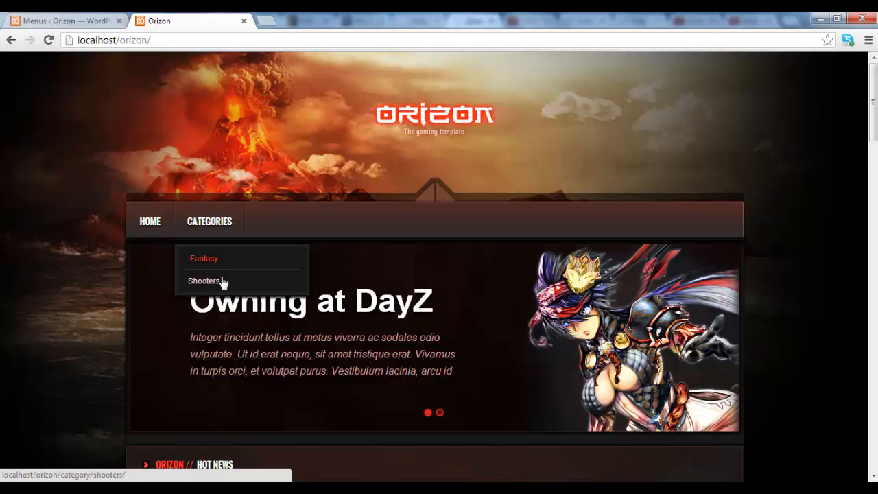
{"action": "scroll", "scroll_direction": "down", "scroll_amount": 3}
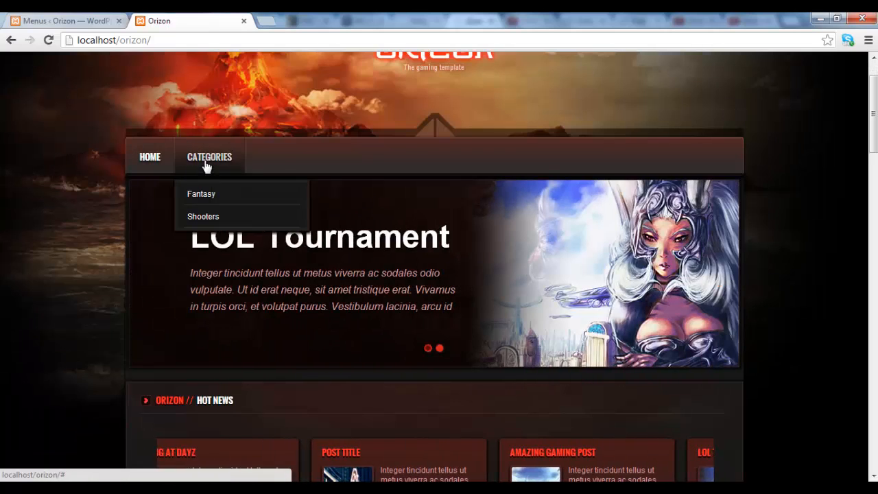
{"action": "left_click", "coordinate": [201, 193]}
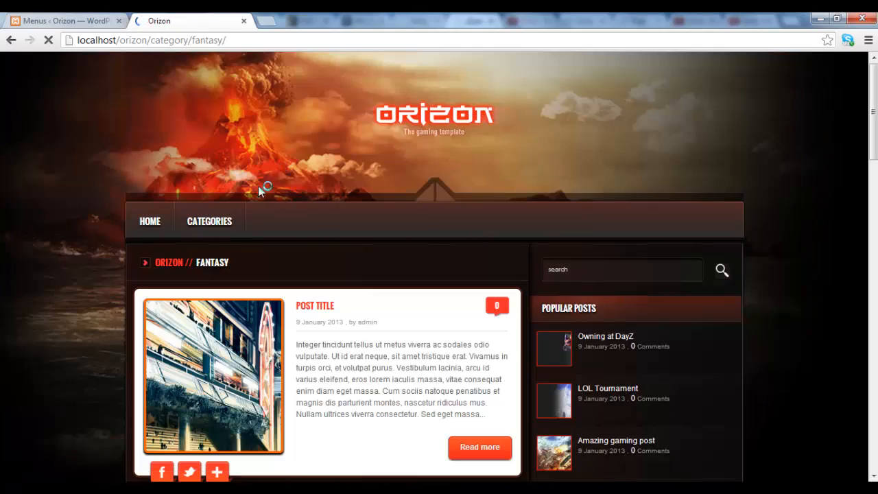
{"action": "scroll", "scroll_direction": "down", "scroll_amount": 3}
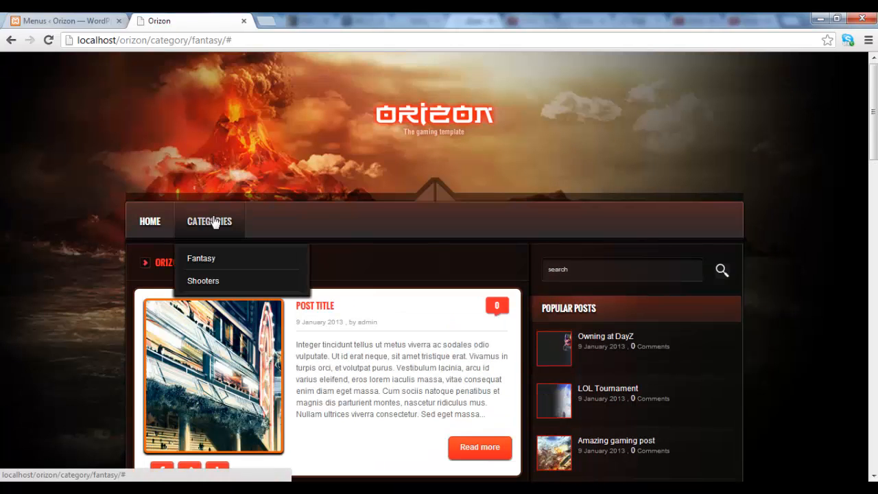
{"action": "mouse_move", "coordinate": [216, 225]}
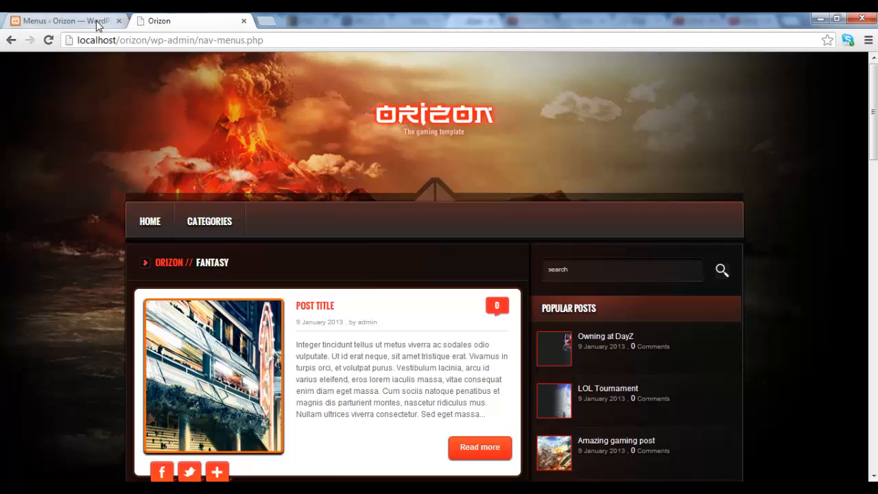
- Add Sample Page from the Pages box below Categories and save the menu
{"action": "left_click", "coordinate": [66, 21]}
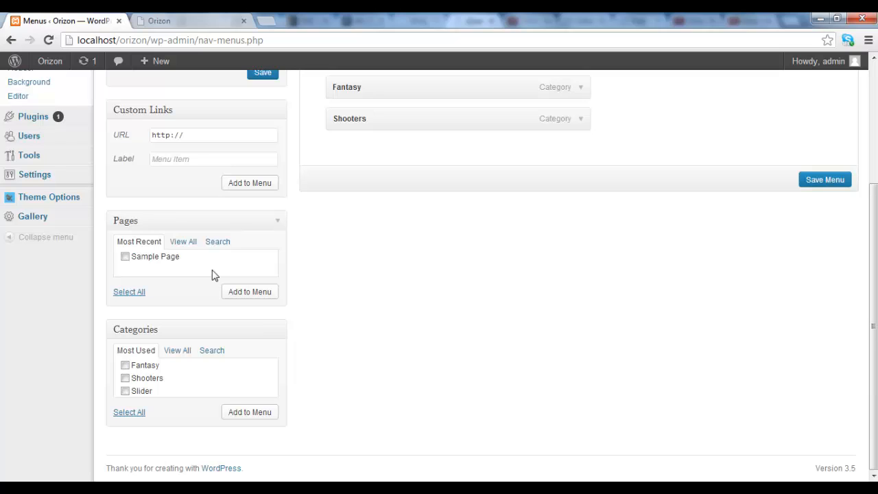
{"action": "left_click", "coordinate": [125, 256]}
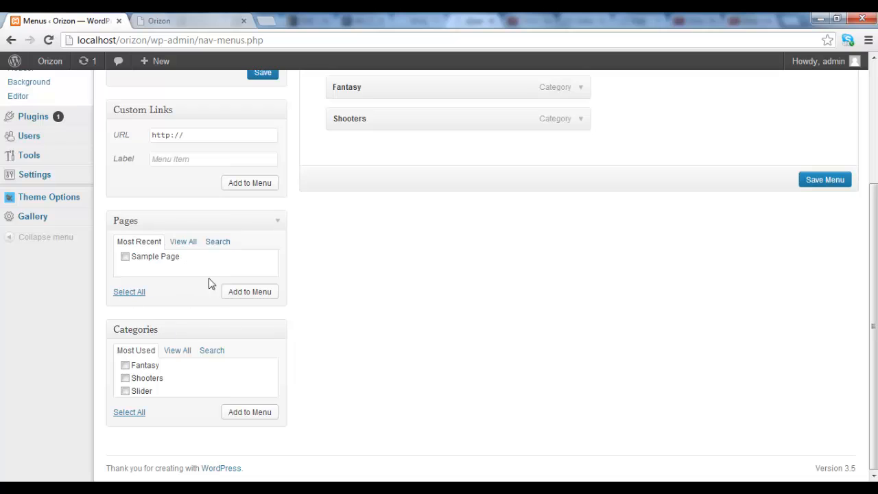
{"action": "mouse_move", "coordinate": [126, 268]}
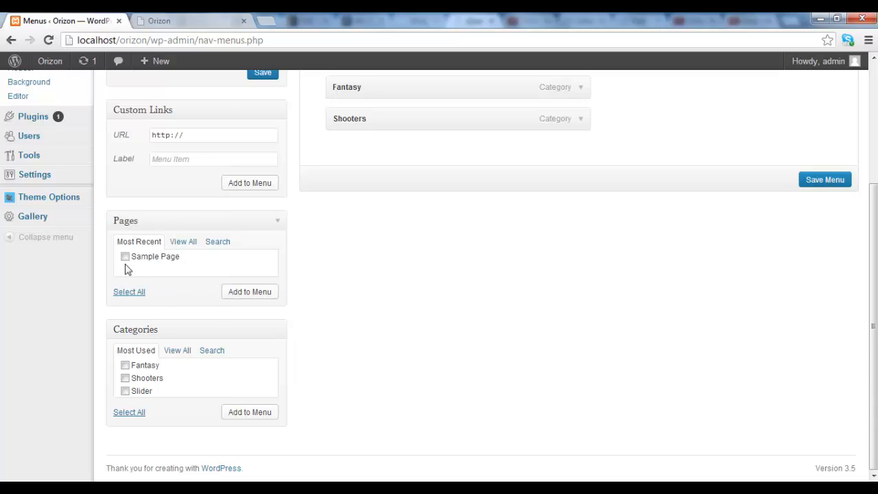
{"action": "left_click", "coordinate": [125, 257]}
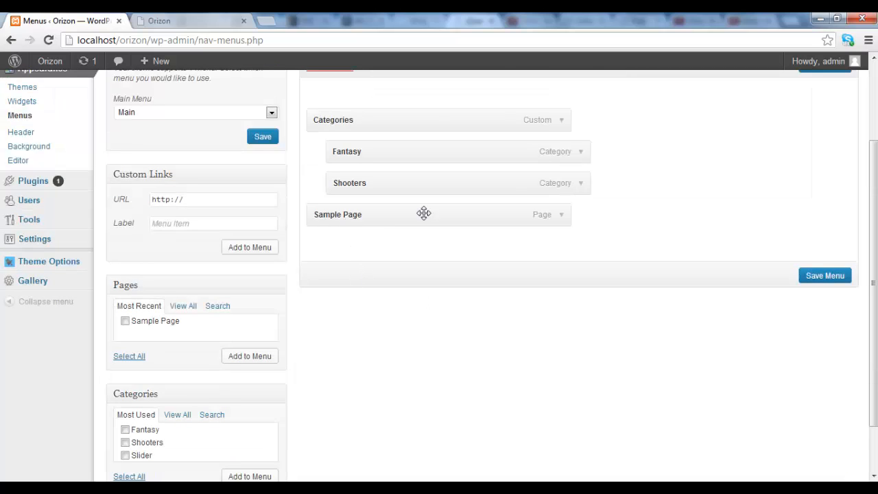
{"action": "mouse_move", "coordinate": [412, 239]}
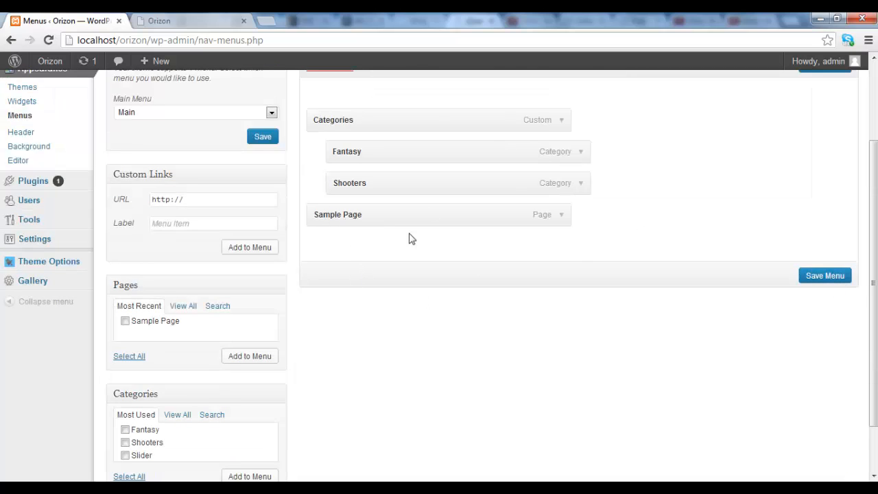
{"action": "left_click", "coordinate": [824, 274]}
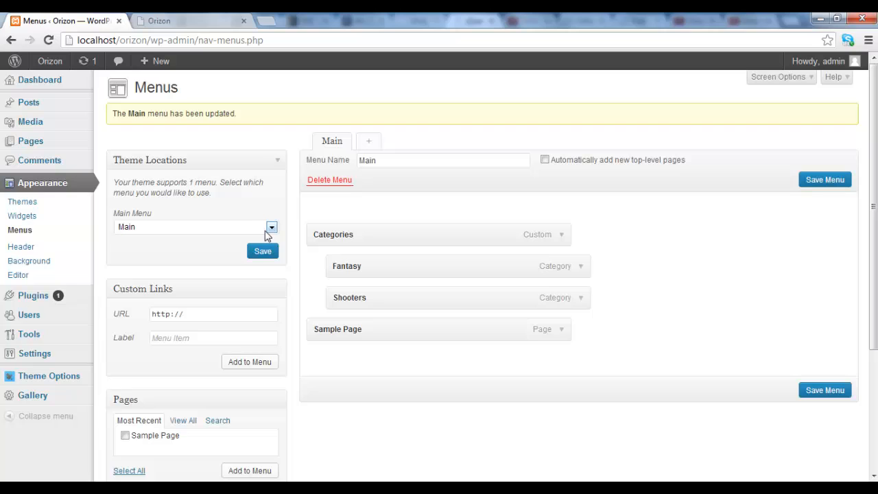
{"action": "mouse_move", "coordinate": [281, 205]}
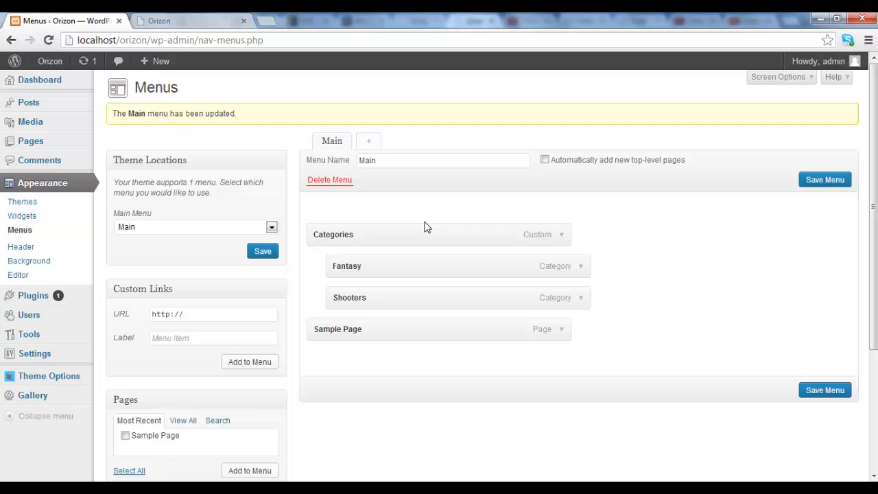
{"action": "mouse_move", "coordinate": [389, 305]}
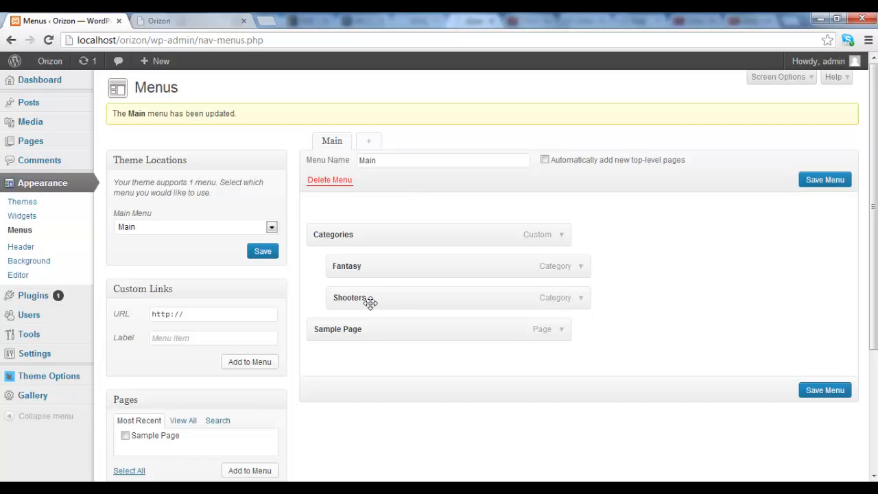
- Nest Shooters one level deeper under Fantasy and save the menu again
{"action": "left_click_drag", "start_coordinate": [370, 297], "coordinate": [391, 297]}
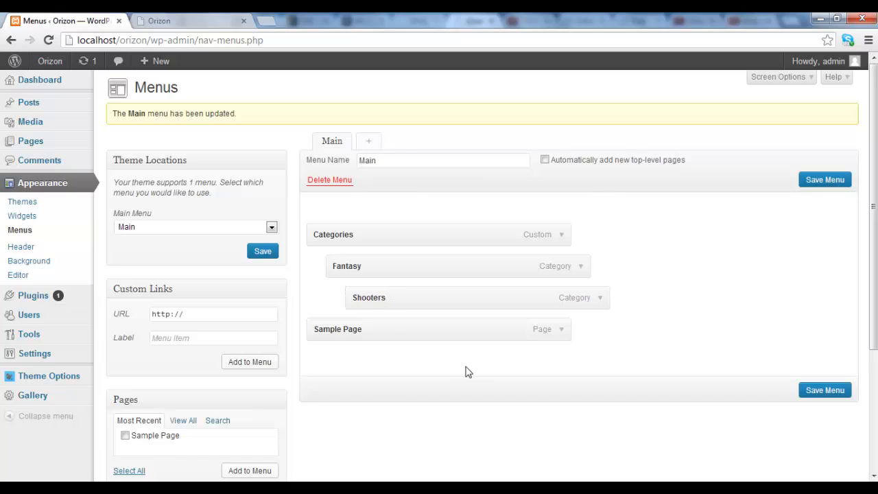
{"action": "mouse_move", "coordinate": [696, 376]}
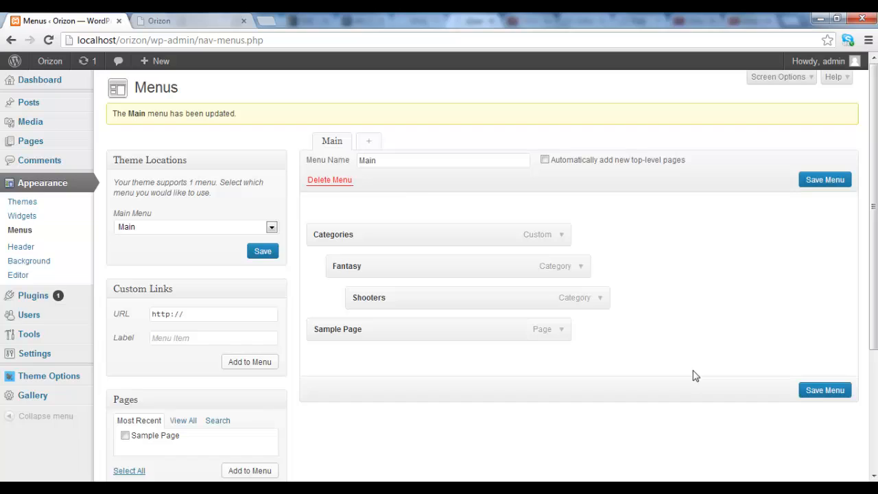
{"action": "mouse_move", "coordinate": [702, 376]}
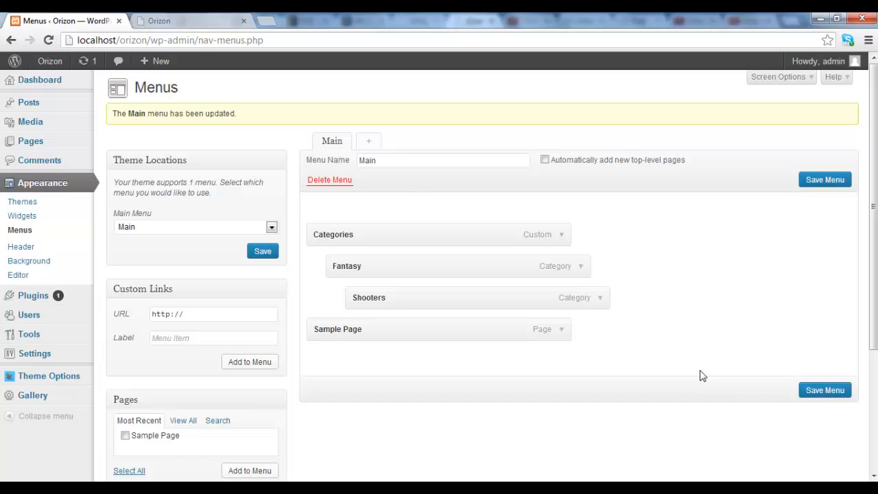
{"action": "left_click", "coordinate": [824, 390]}
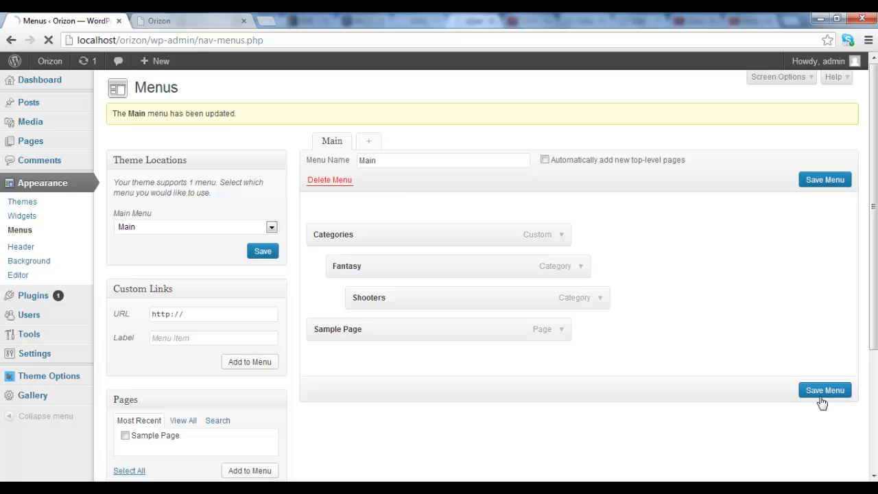
{"action": "left_click", "coordinate": [824, 390]}
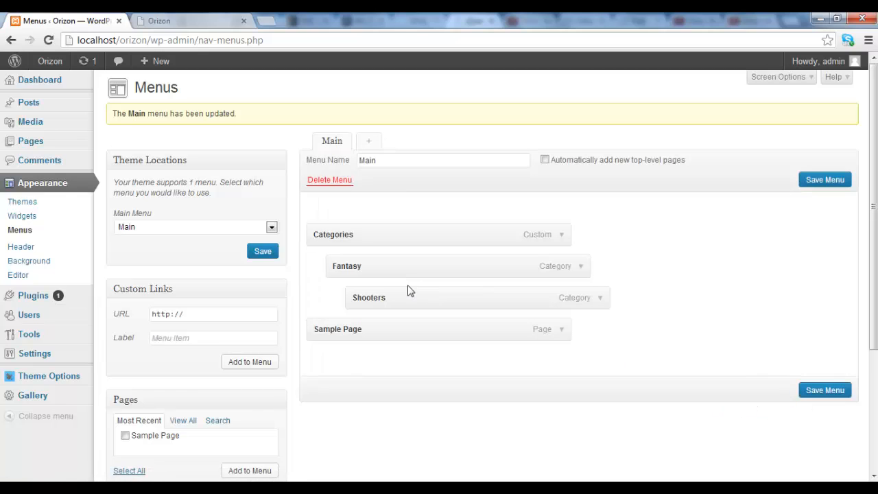
{"action": "mouse_move", "coordinate": [790, 384]}
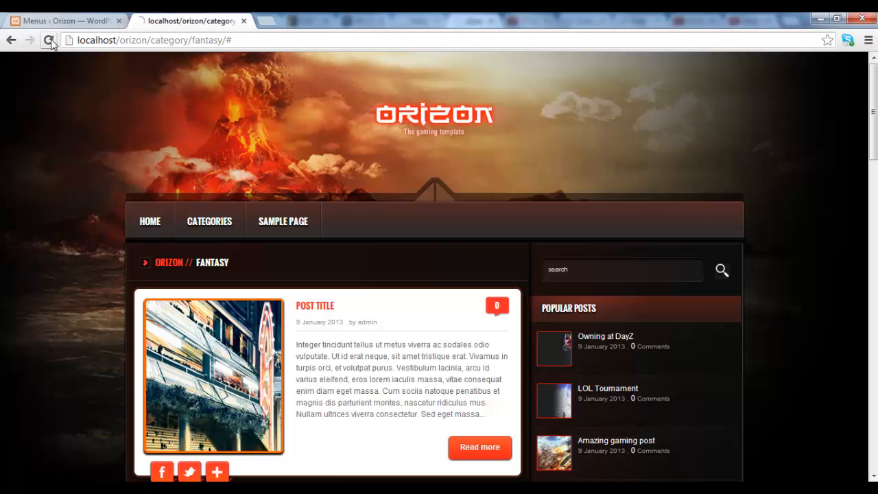
- Reload the Orizon site to confirm Sample Page and the Categories dropdown with Fantasy and Shooters
{"action": "left_click", "coordinate": [209, 221]}
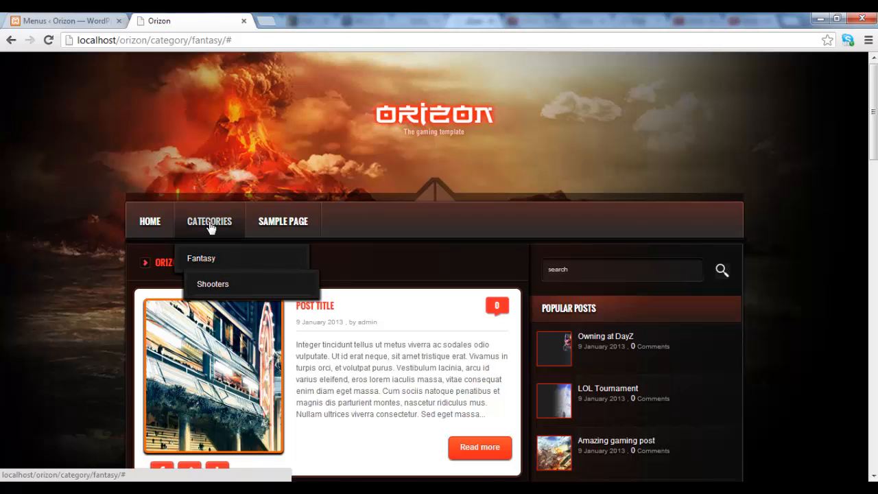
{"action": "left_click", "coordinate": [61, 20]}
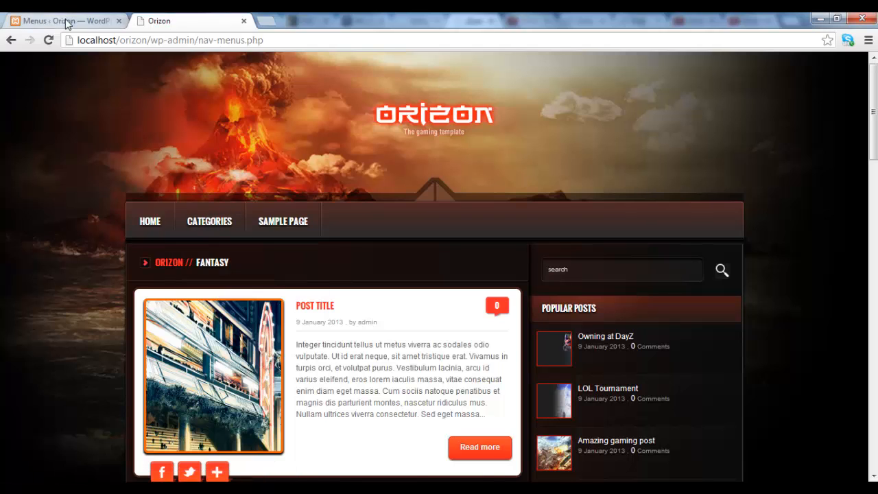
{"action": "left_click", "coordinate": [65, 21]}
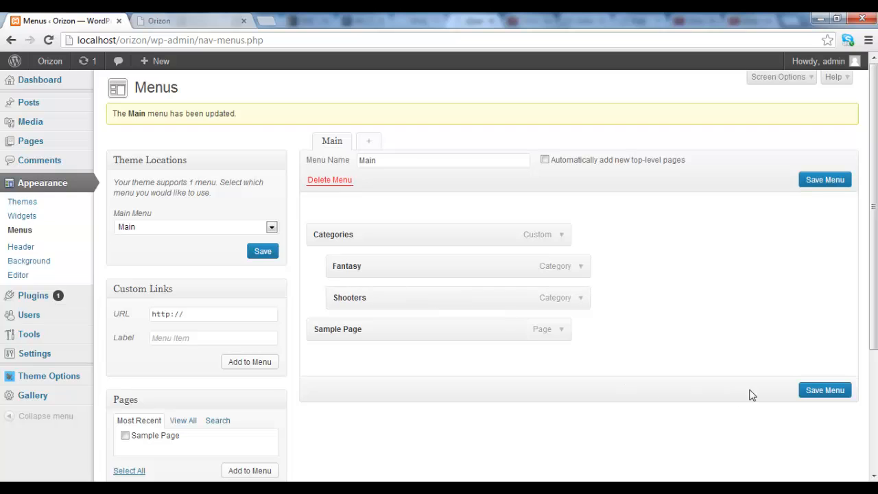
{"action": "mouse_move", "coordinate": [277, 132]}
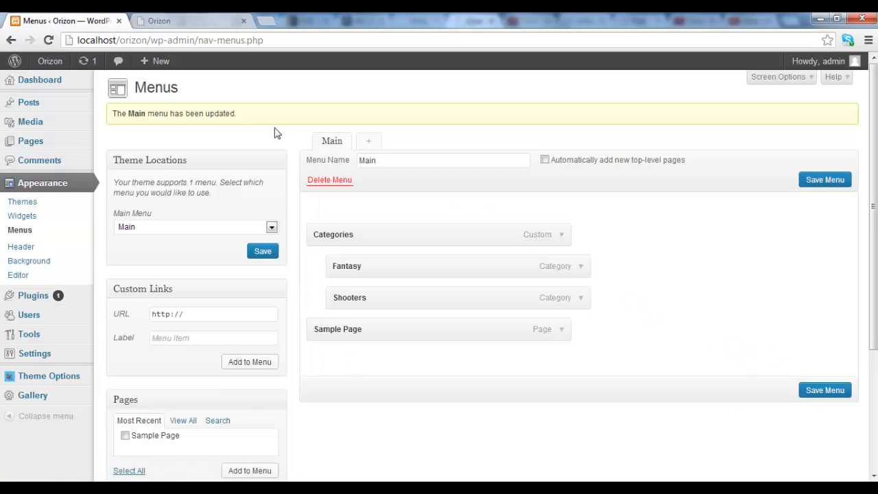
{"action": "left_click", "coordinate": [185, 20]}
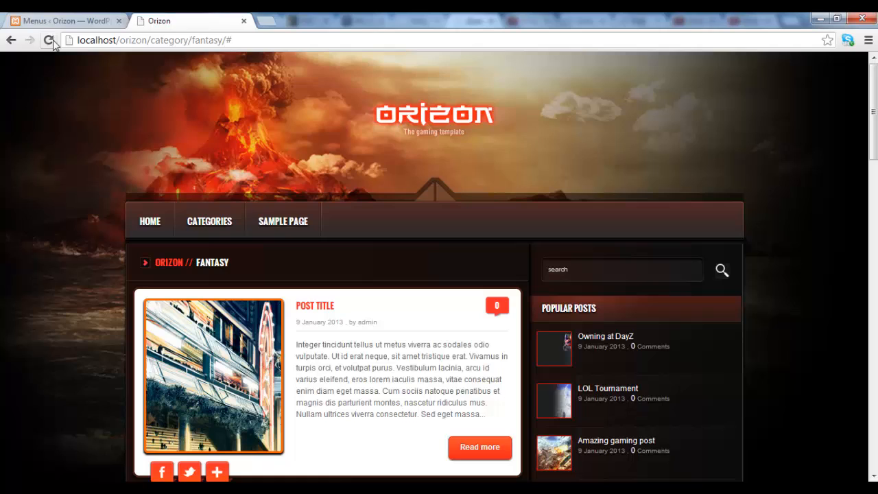